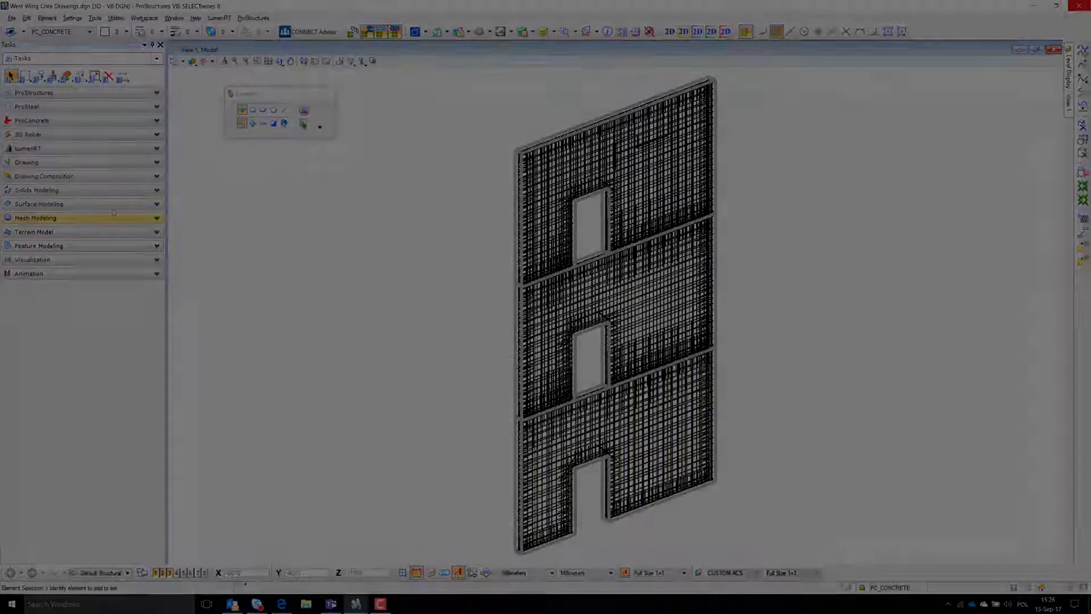
Start the Place Section Callout tool from the Drawing Composition tasks.
{"action": "left_click", "coordinate": [44, 175]}
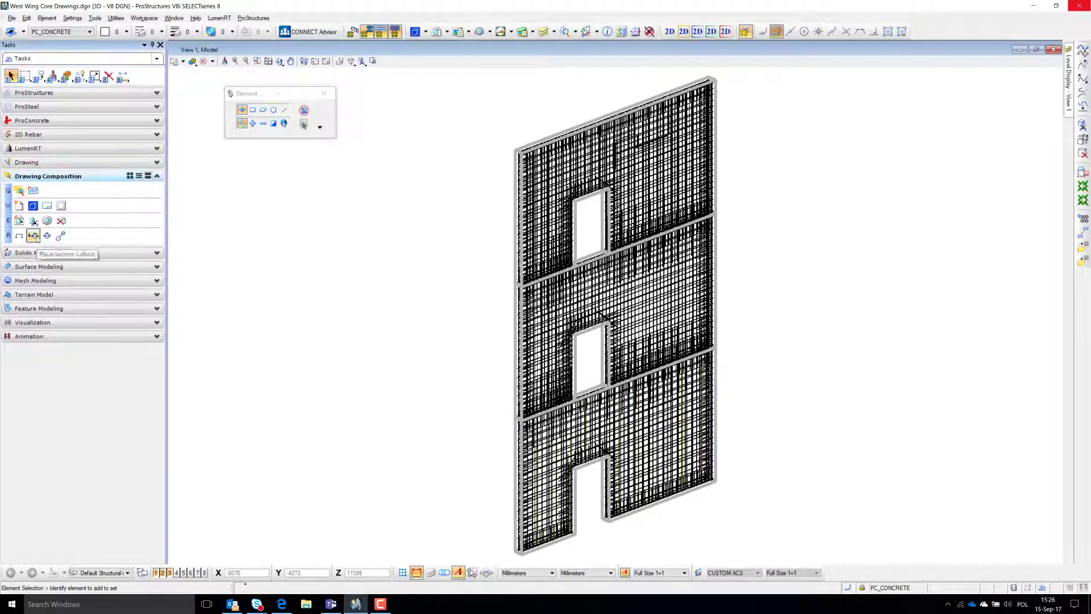
{"action": "left_click", "coordinate": [33, 235]}
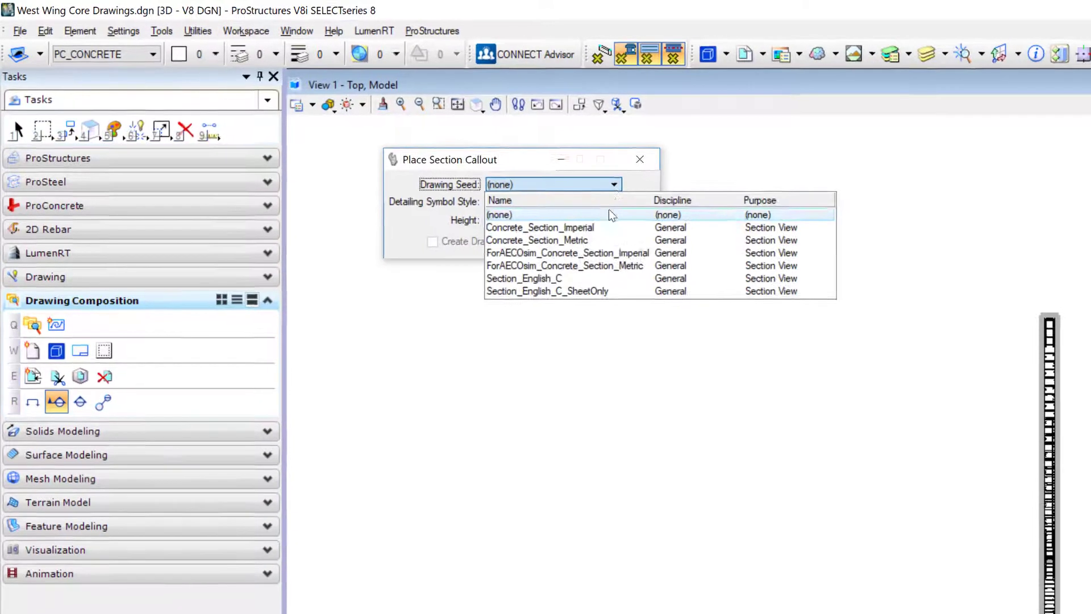
Create a drawing named 'Elevation View' from the Concrete_Section_Metric seed.
{"action": "left_click", "coordinate": [536, 239]}
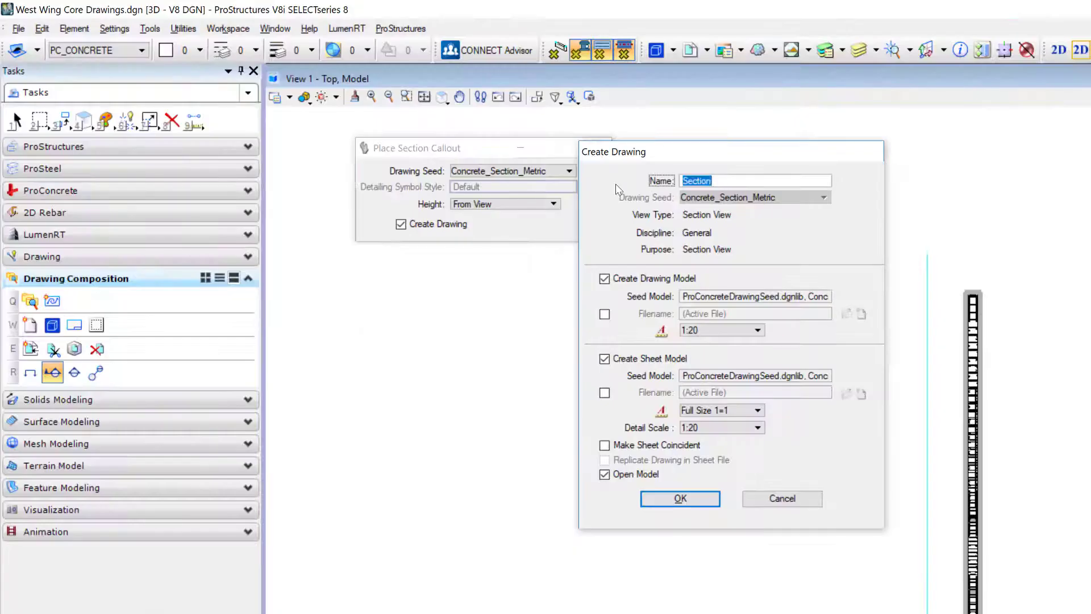
{"action": "type", "text": "Elevation"}
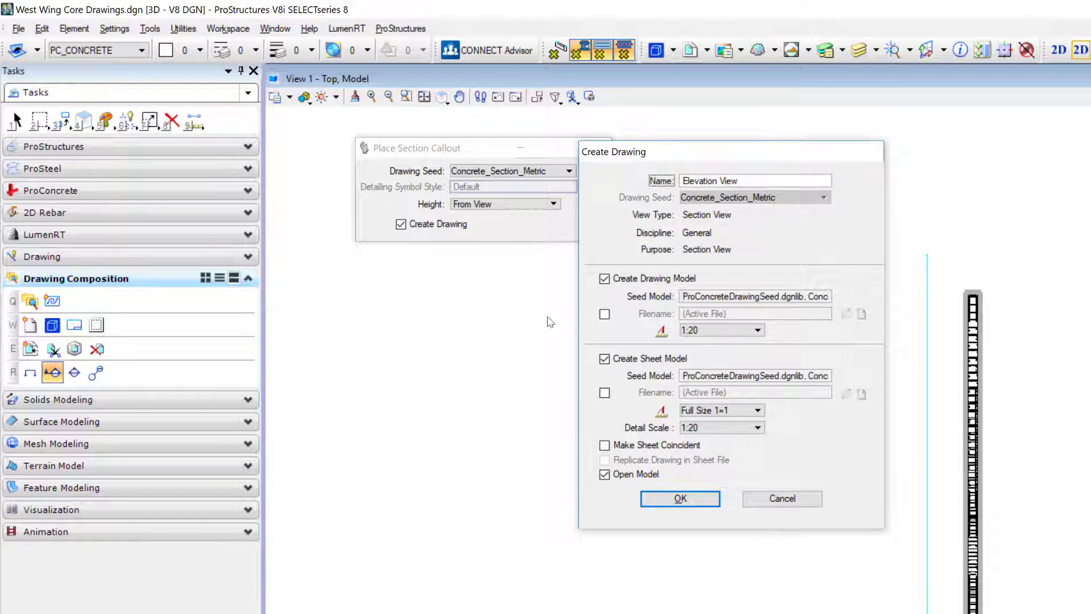
{"action": "left_click", "coordinate": [758, 329]}
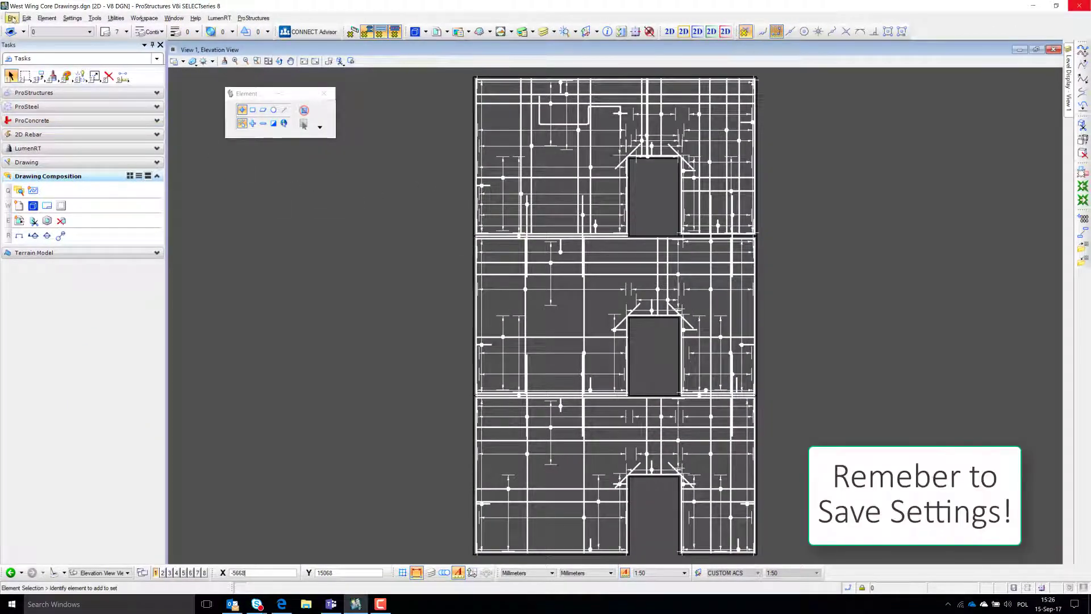
Save settings once Elevation View is generated, then begin another section callout.
{"action": "left_click", "coordinate": [11, 17]}
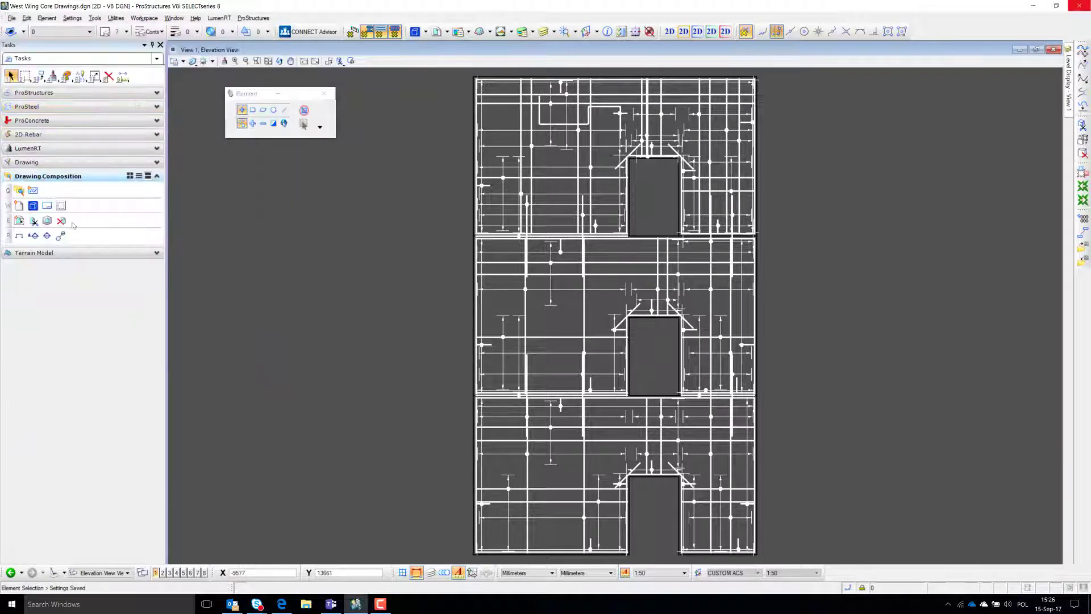
{"action": "left_click", "coordinate": [33, 235]}
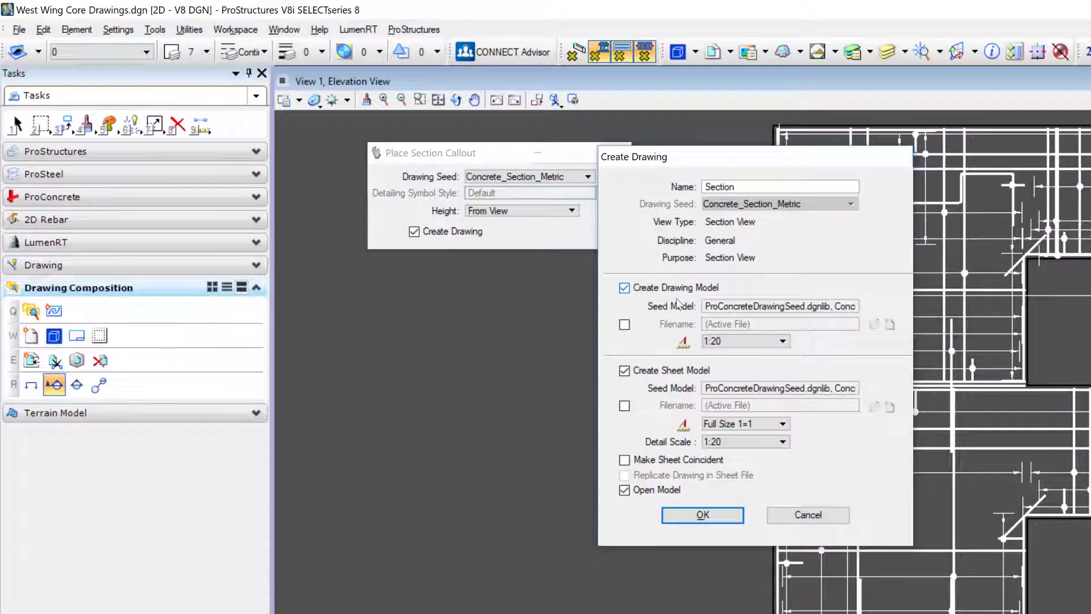
Create the 'Section A' drawing at 1:25 scale without a sheet model.
{"action": "left_click", "coordinate": [782, 341]}
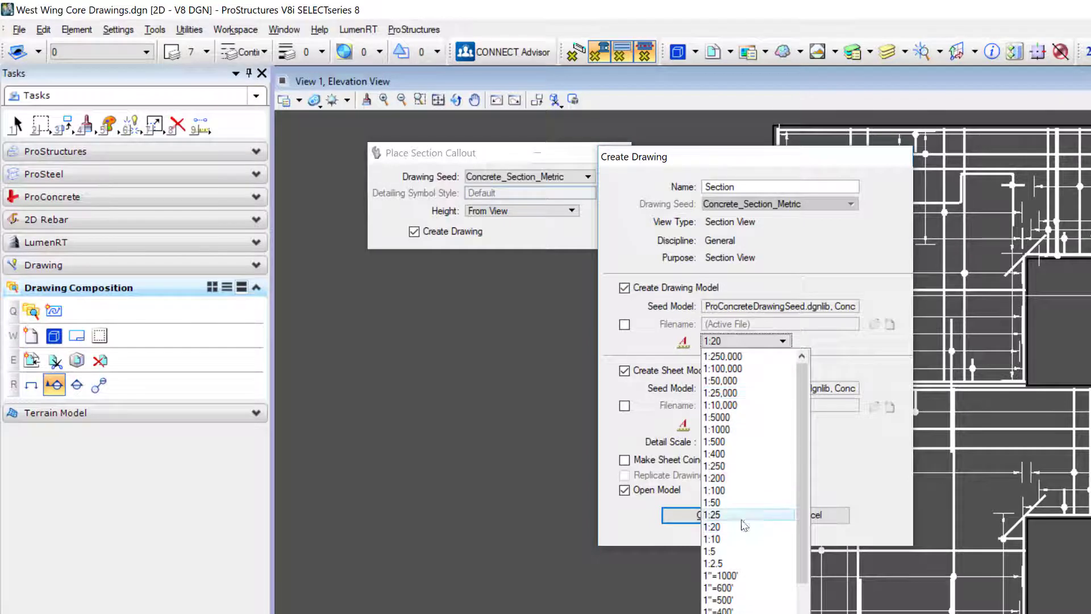
{"action": "left_click", "coordinate": [713, 514]}
{"action": "type", "text": " A"}
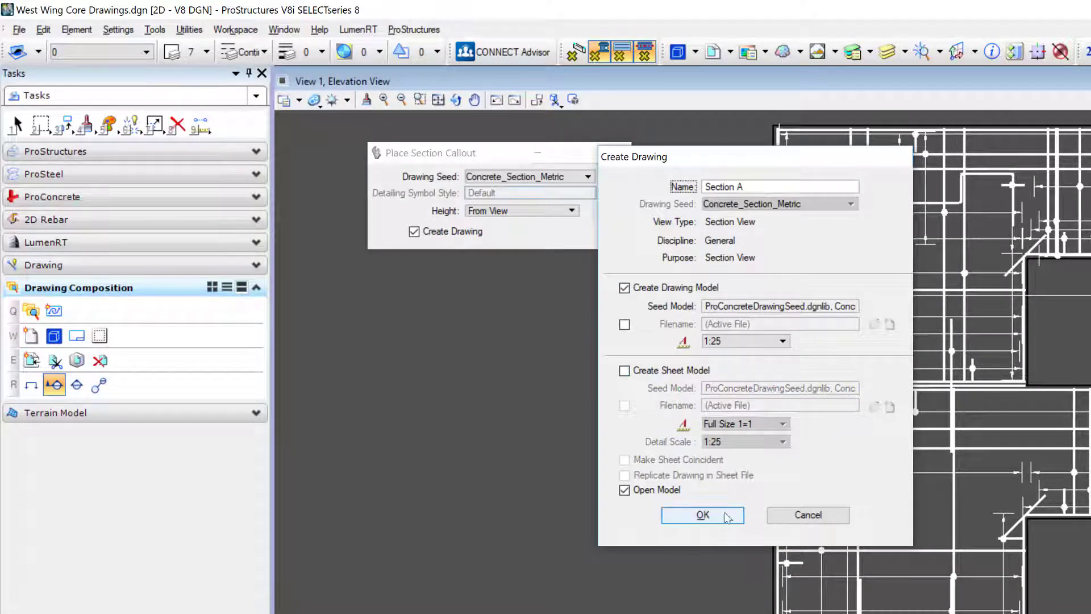
{"action": "left_click", "coordinate": [702, 515]}
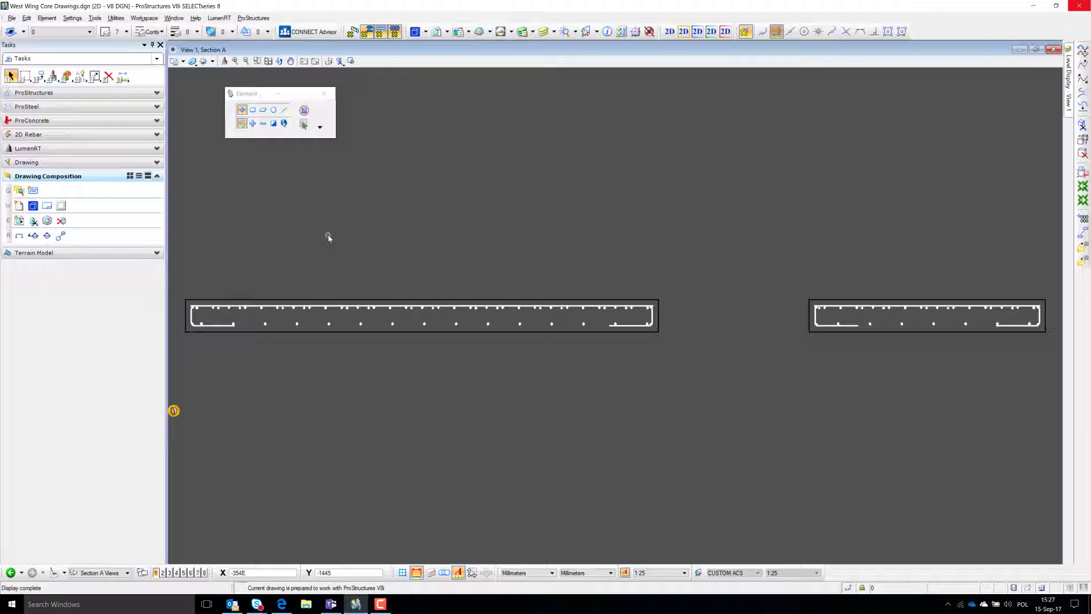
Switch from Section A to the Elevation View Views via the saved views list.
{"action": "left_click", "coordinate": [127, 572]}
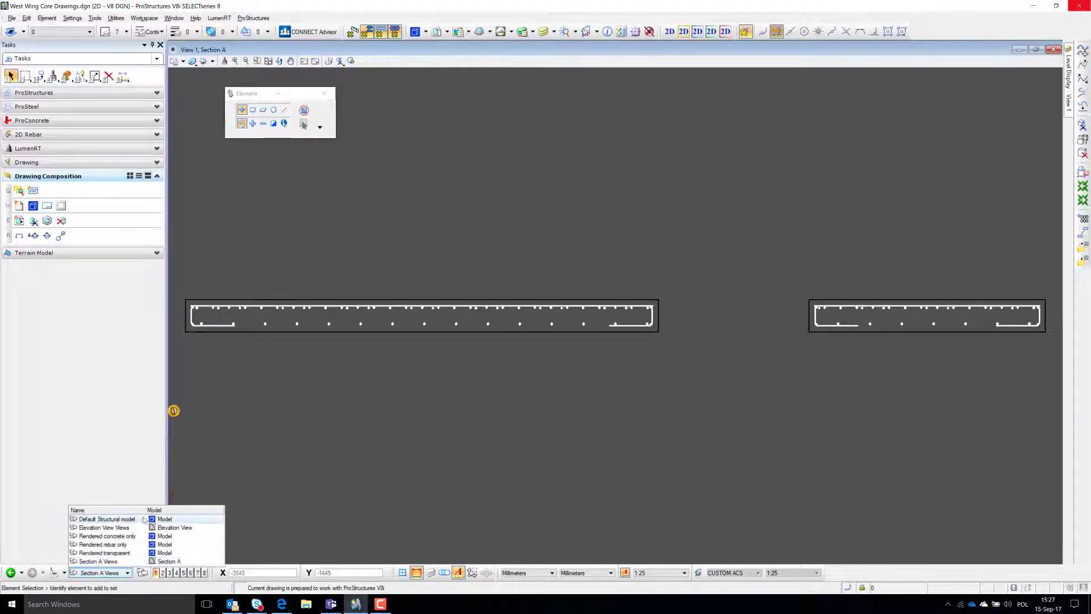
{"action": "left_click", "coordinate": [104, 526]}
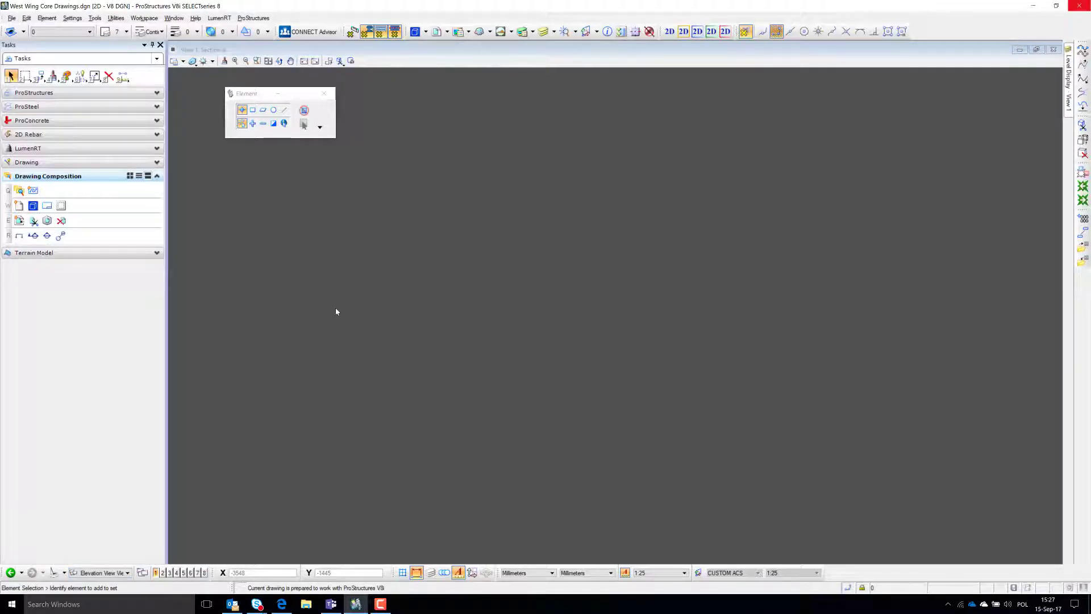